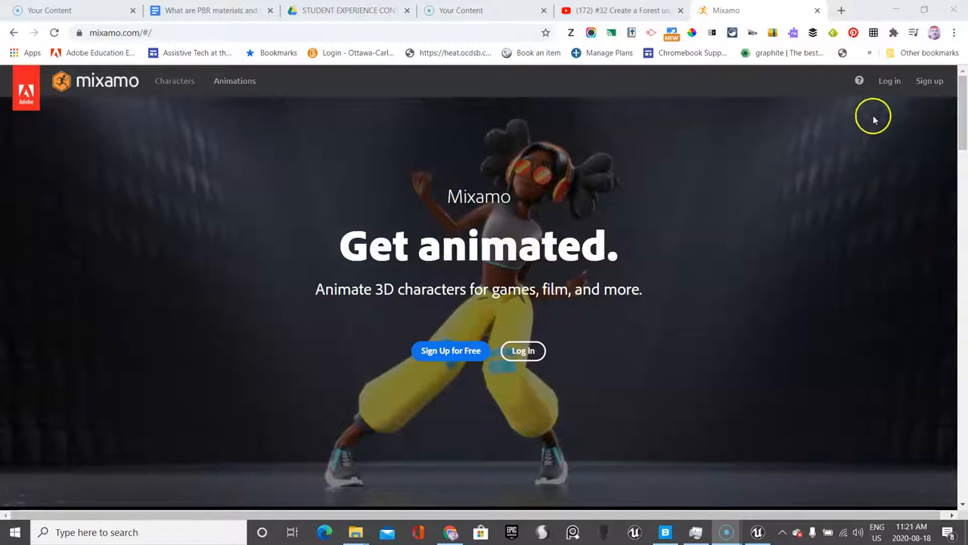
Sign in to Mixamo through the Adobe ID account
left_click(523, 350)
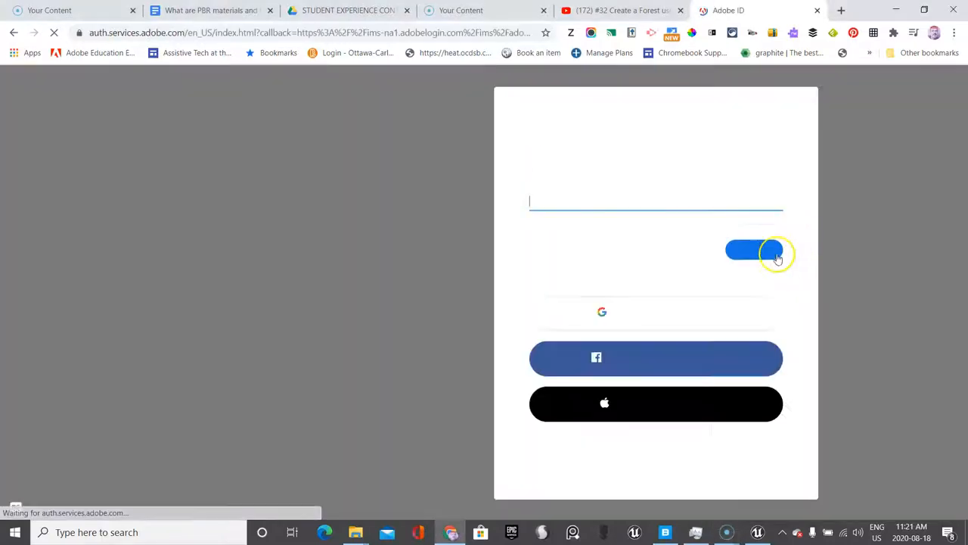
left_click(753, 250)
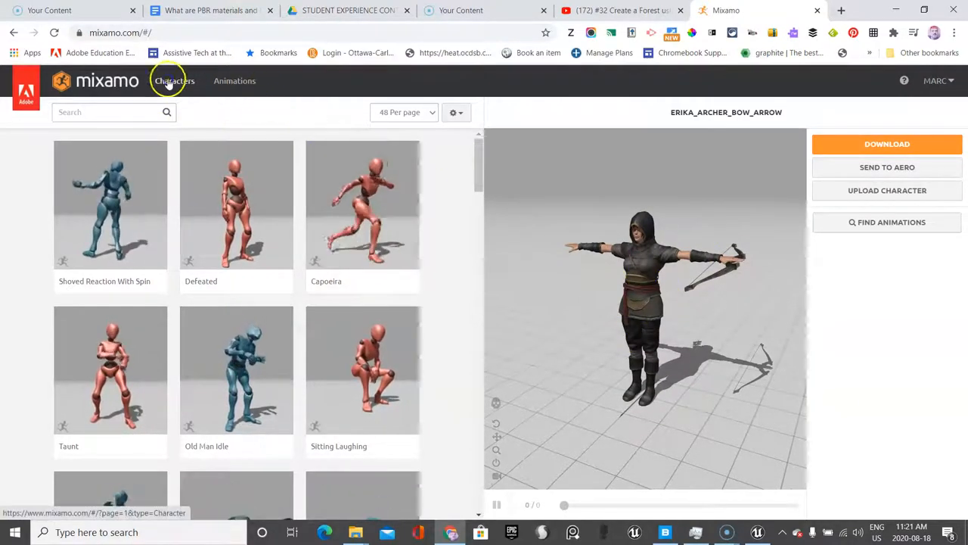
Browse the Characters library and inspect the Erika Archer preview from several sides, keeping it selected
left_click(174, 81)
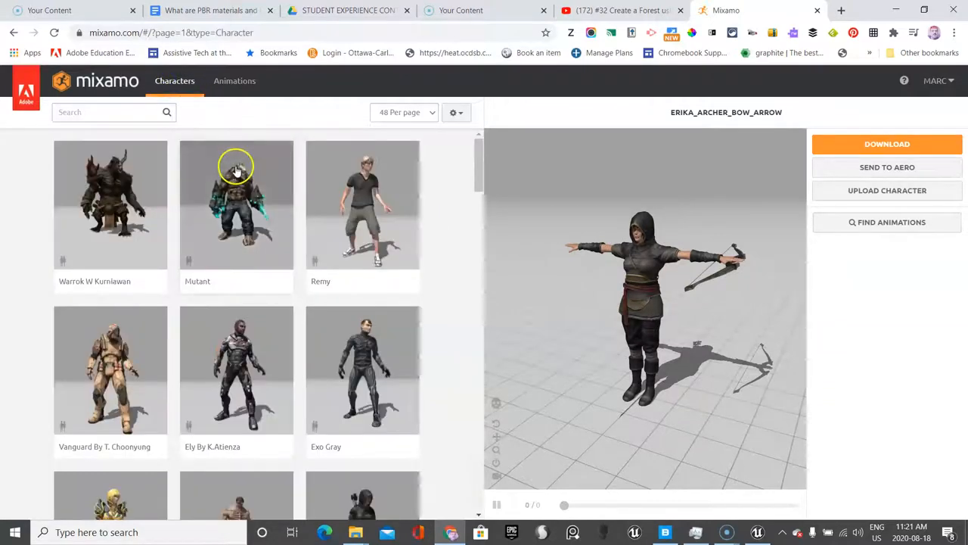
scroll("down", 3)
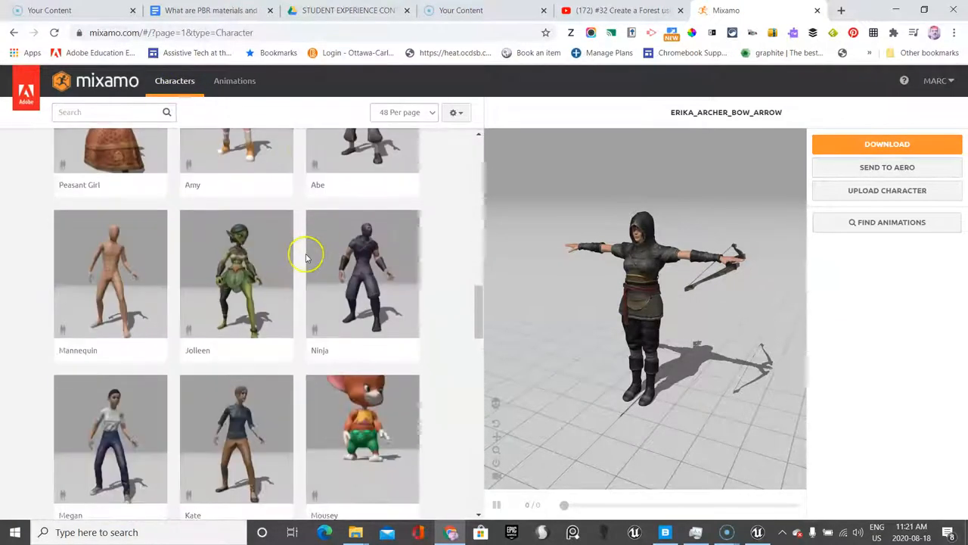
scroll("down", 3)
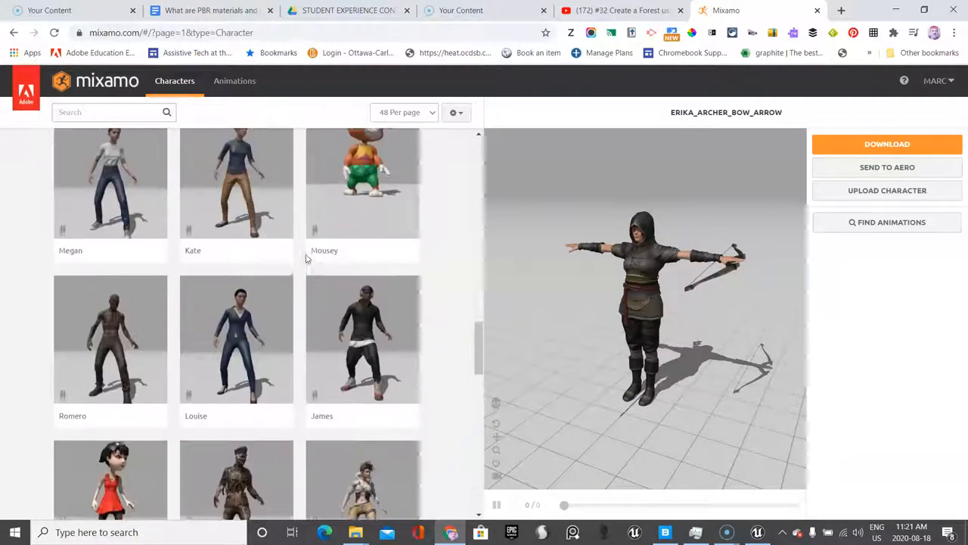
scroll("down", 3)
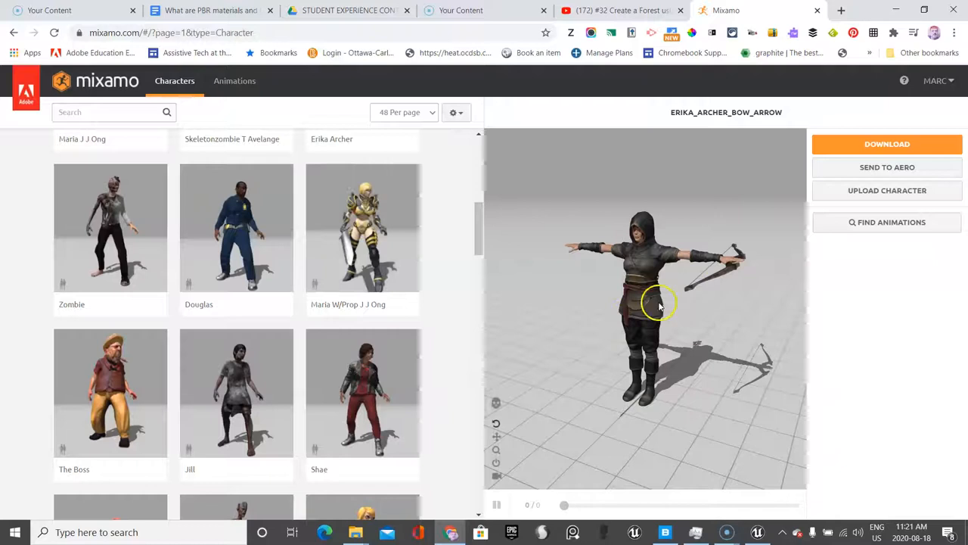
left_click_drag(658, 303, 714, 344)
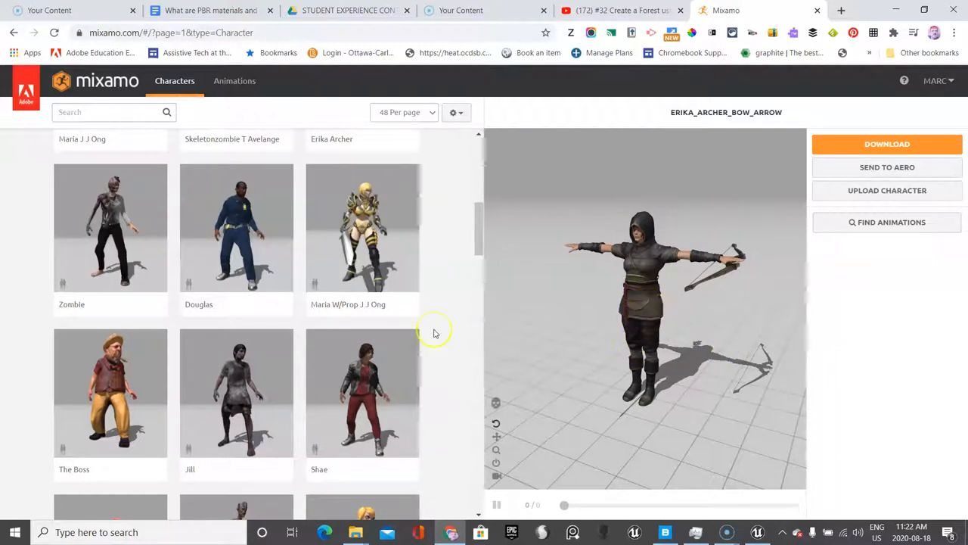
scroll("down", 3)
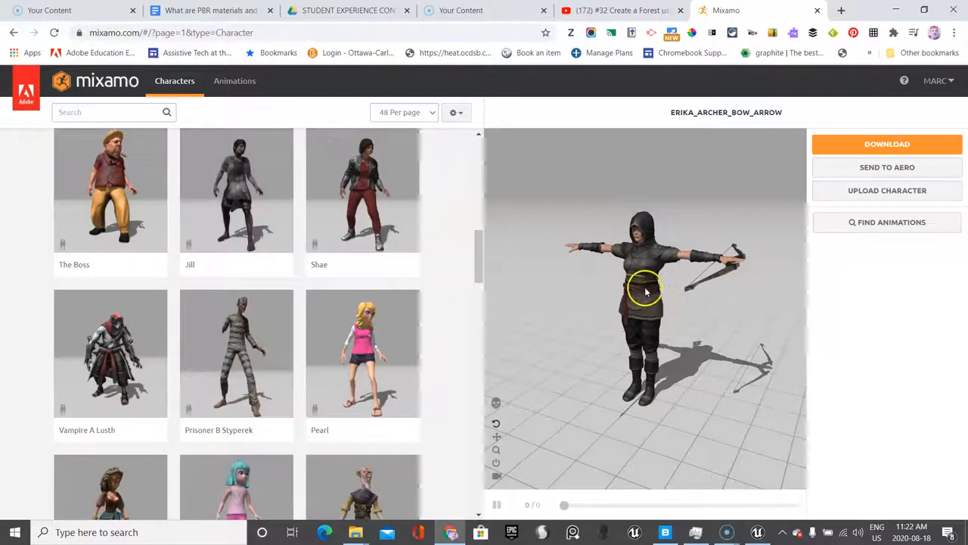
left_click_drag(647, 290, 602, 414)
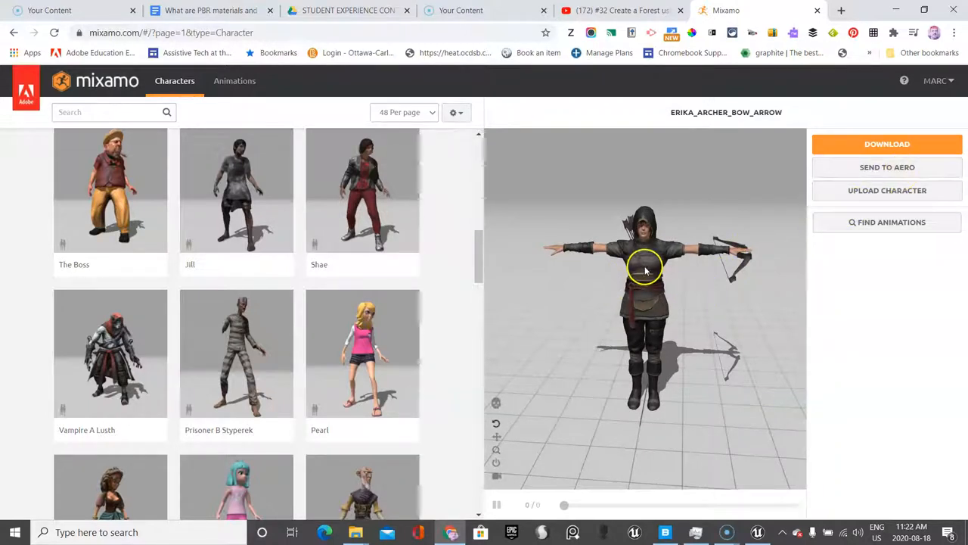
left_click(234, 82)
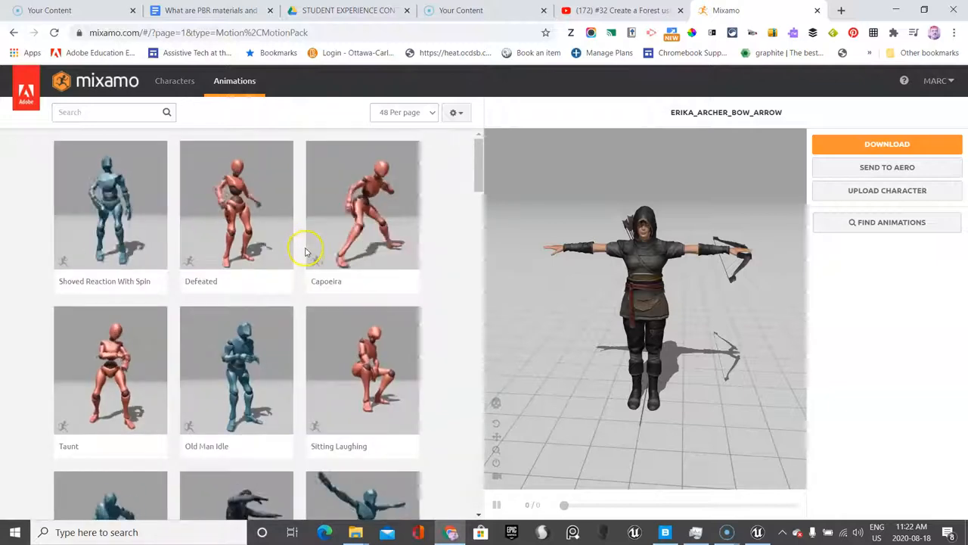
Search the animations for 'idle' and apply Breathing Idle to the archer
left_click(106, 112)
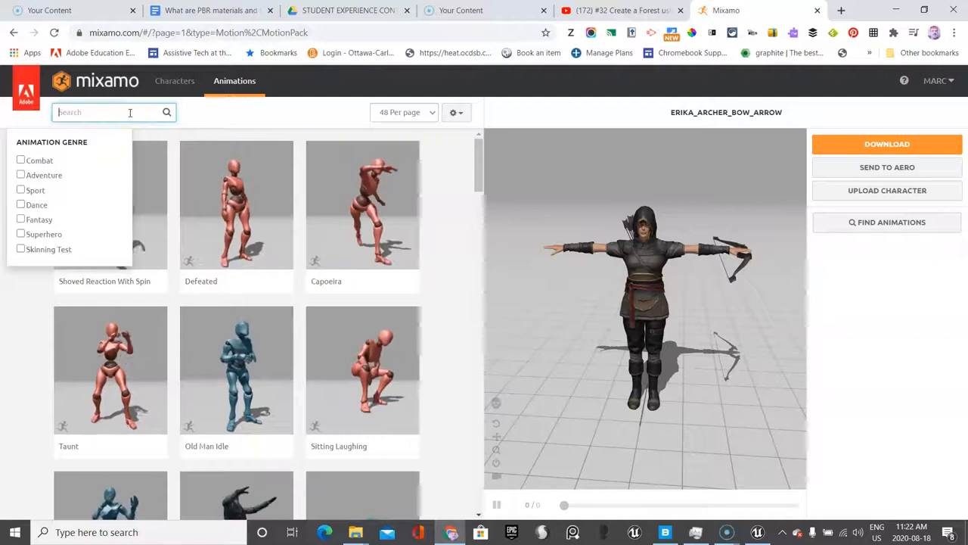
type("l")
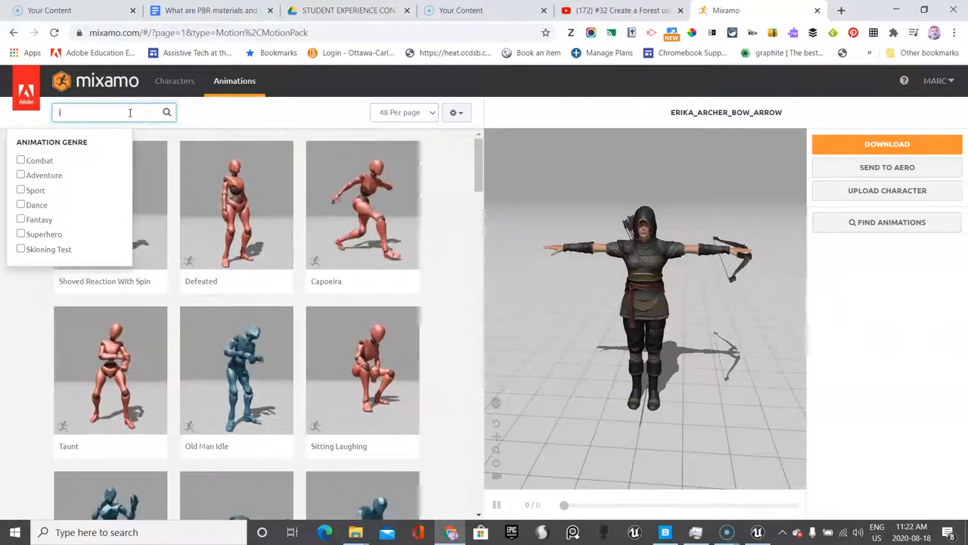
type("dle")
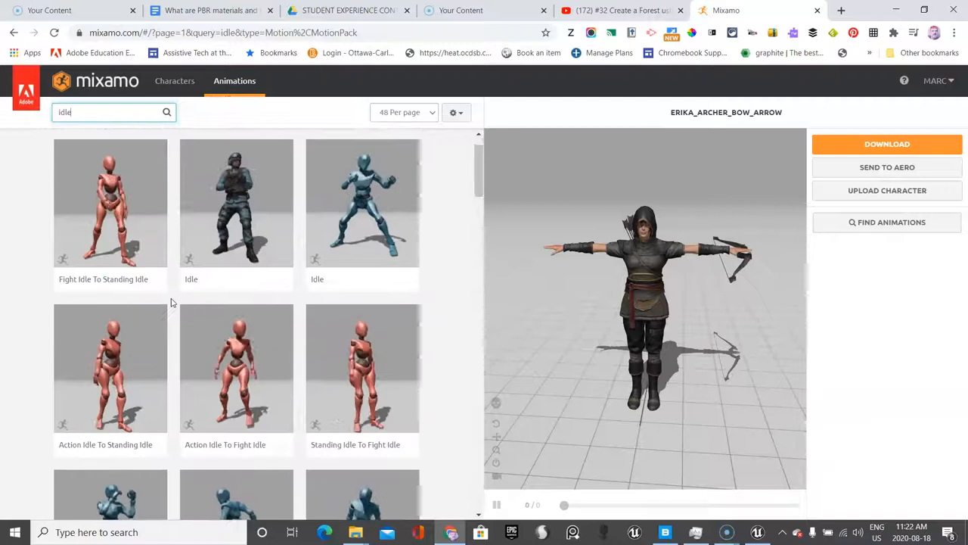
scroll("down", 3)
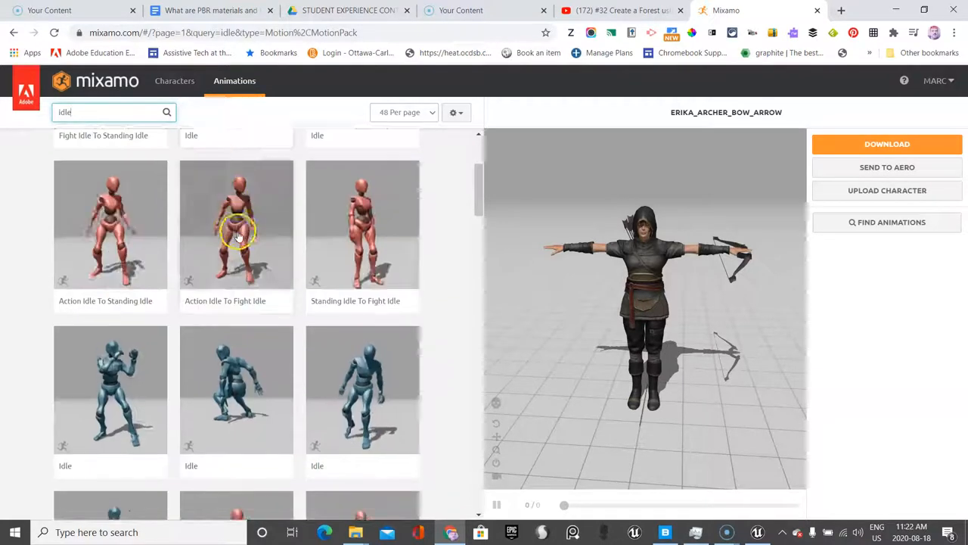
scroll("down", 3)
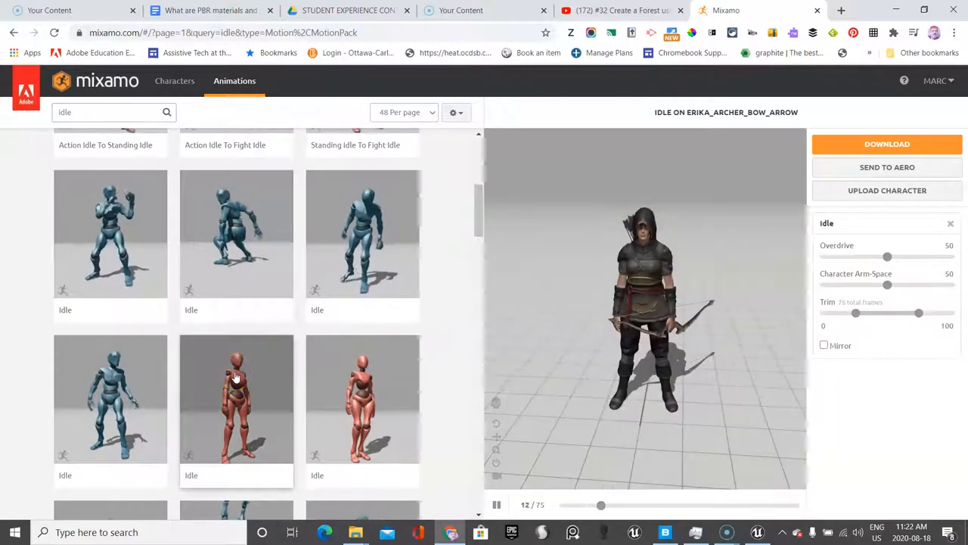
scroll("down", 3)
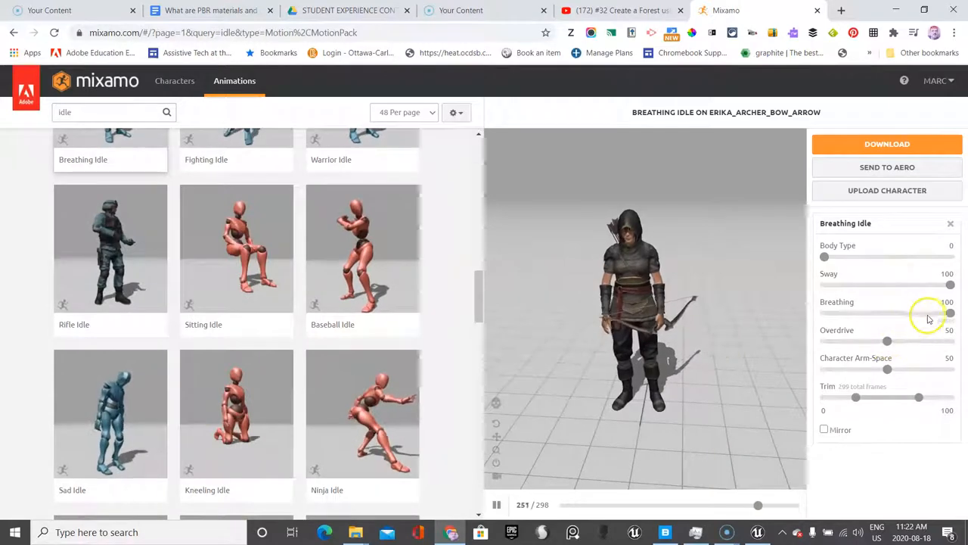
Set Breathing Idle's Breathing to 96 and Character Arm-Space to 57
left_click_drag(950, 313, 945, 313)
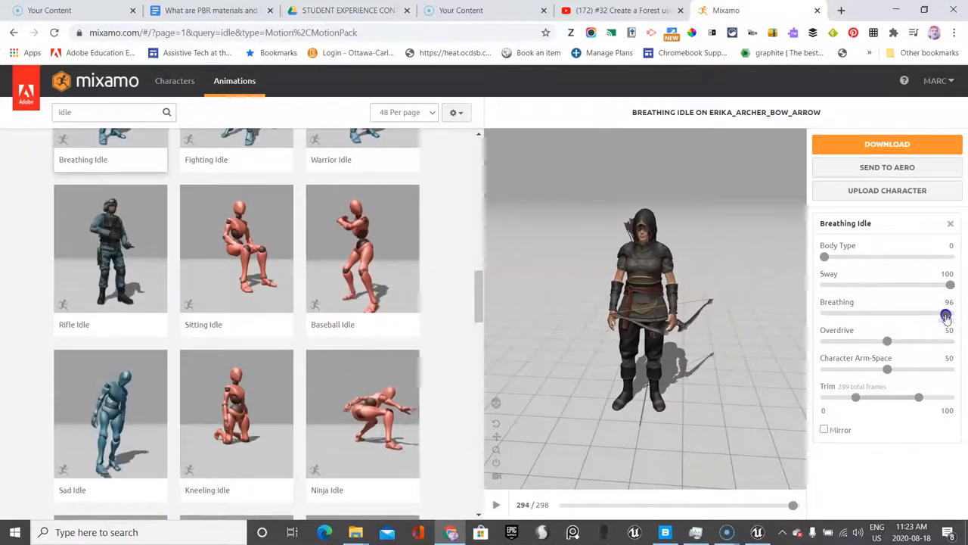
left_click(496, 506)
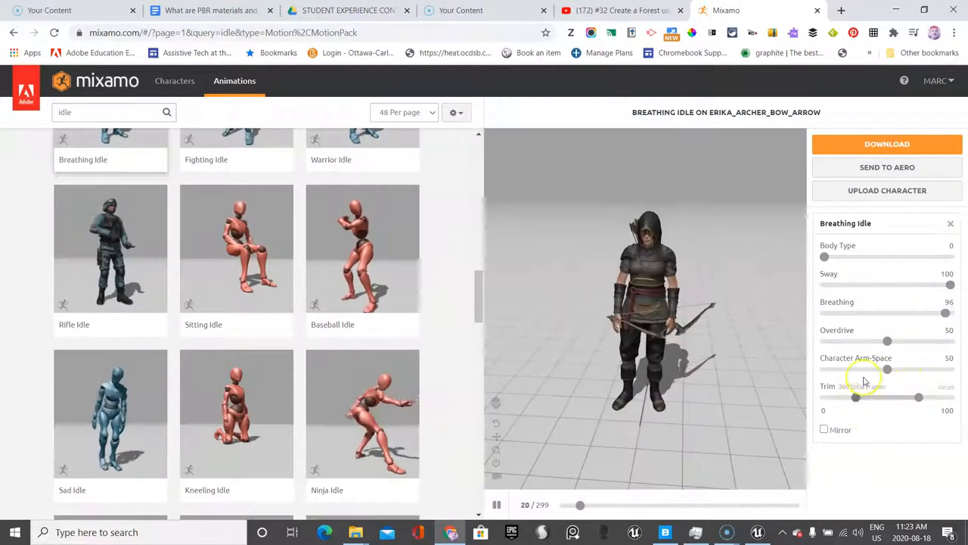
left_click_drag(886, 369, 901, 370)
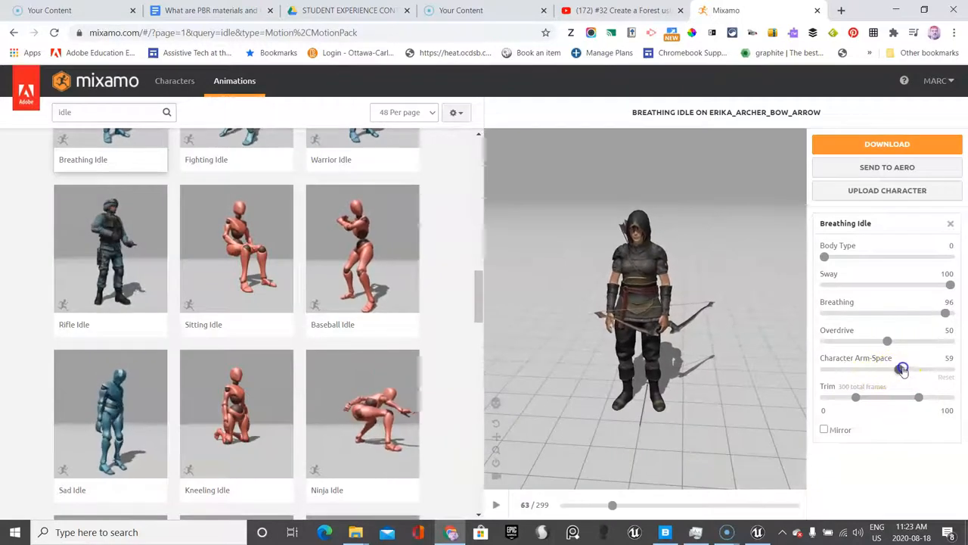
left_click_drag(901, 369, 898, 369)
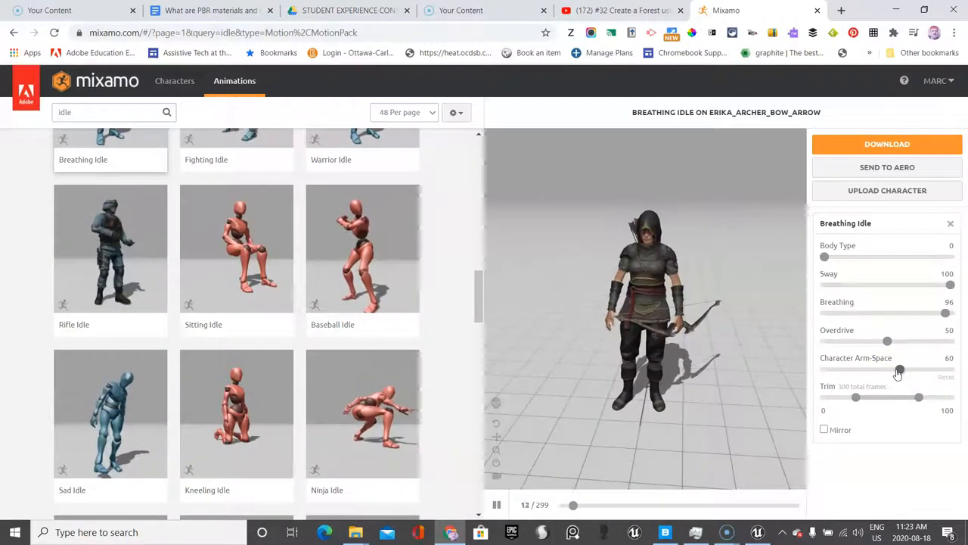
left_click_drag(898, 369, 896, 369)
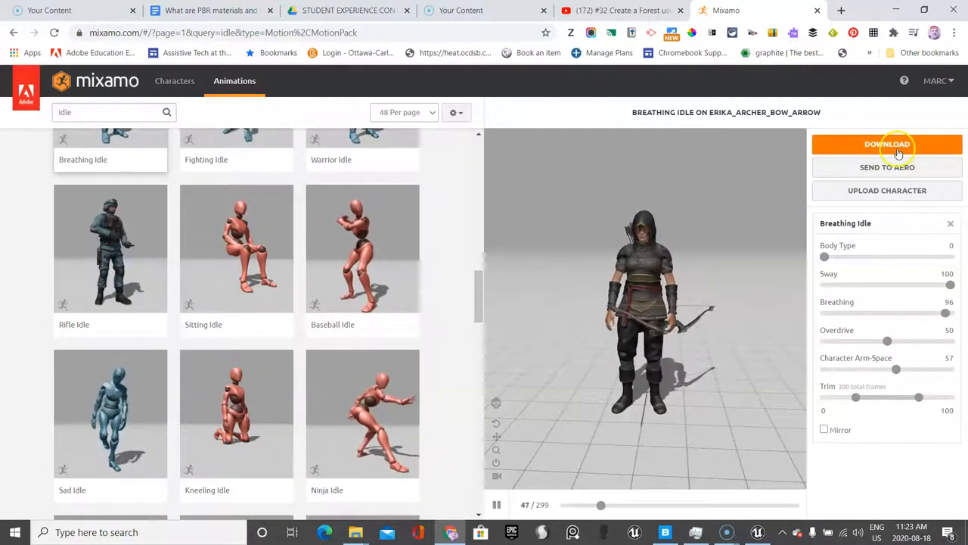
Download the animated archer as Breathing Idle.fbx and open it from the download bar
left_click(887, 144)
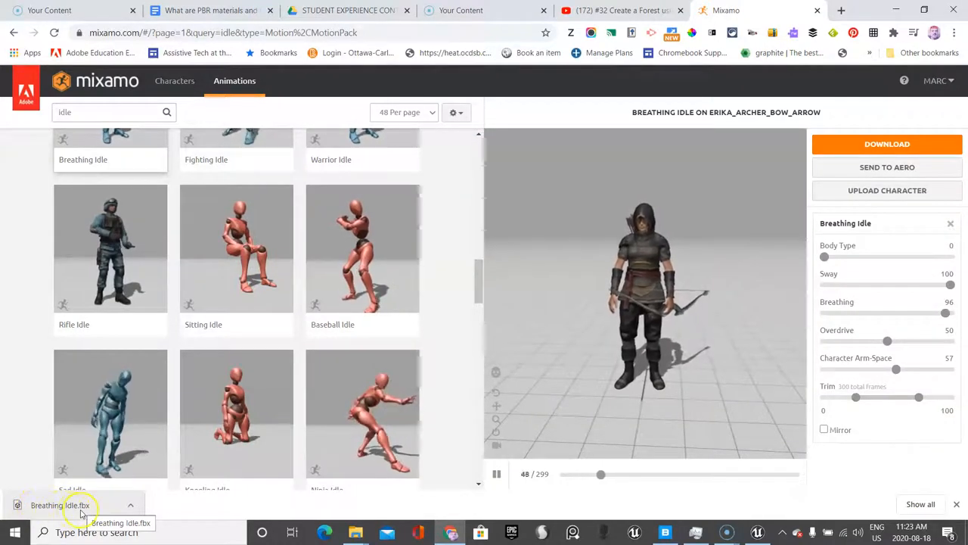
left_click(756, 532)
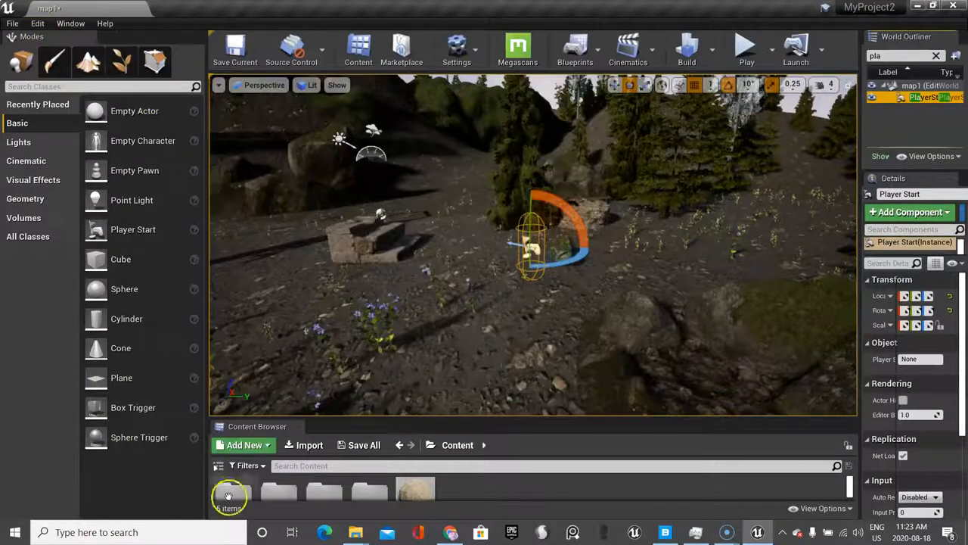
Load the Default Editor Layout from the Window menu
left_click(70, 25)
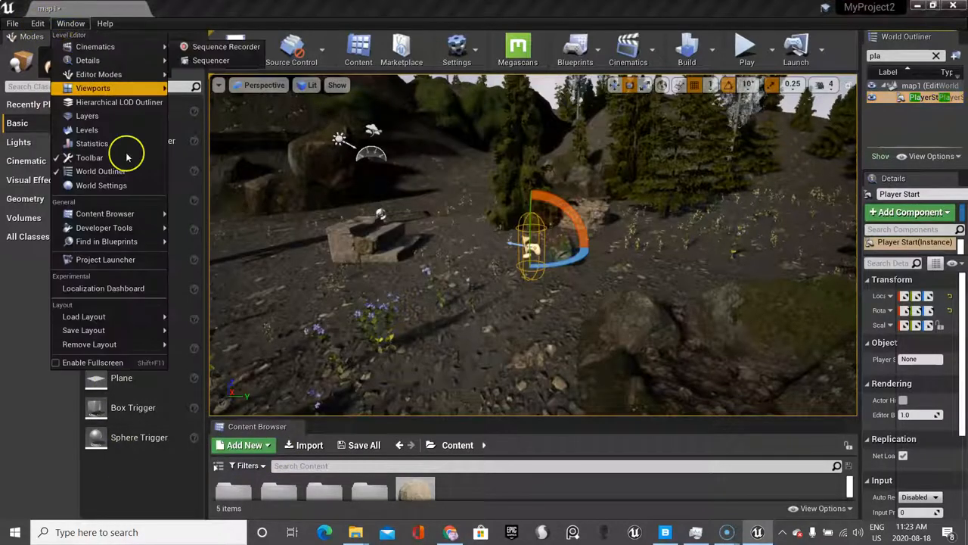
mouse_move(84, 316)
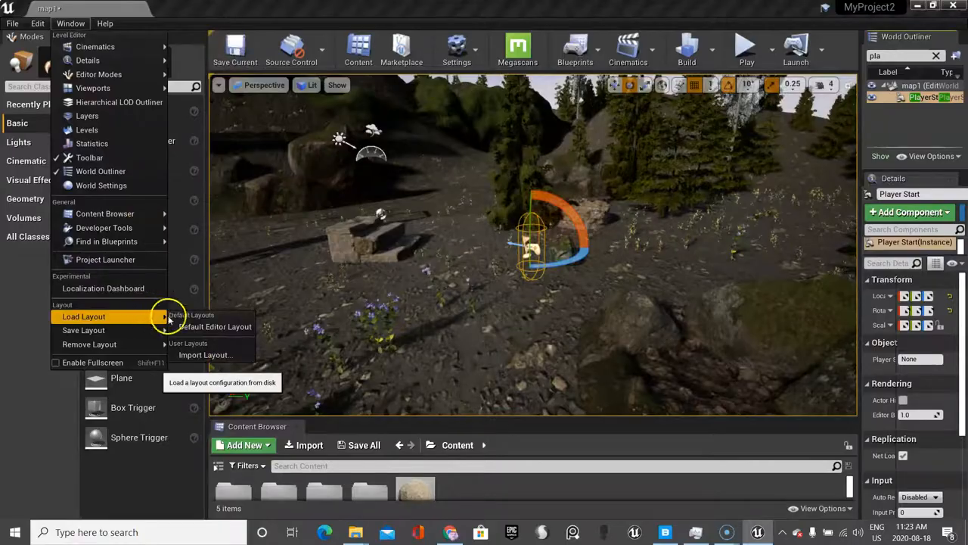
left_click(215, 327)
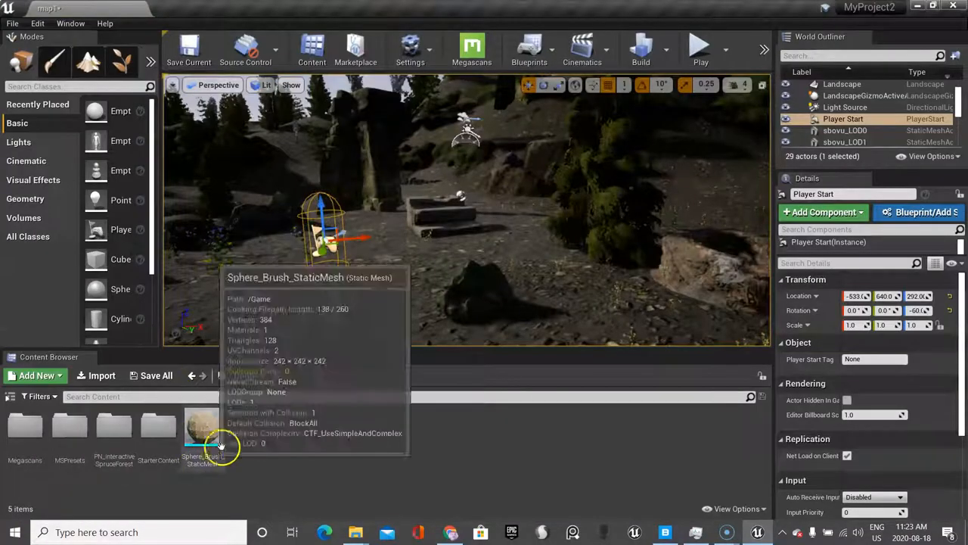
Create a new content folder and rename it 'characters'
left_click(36, 375)
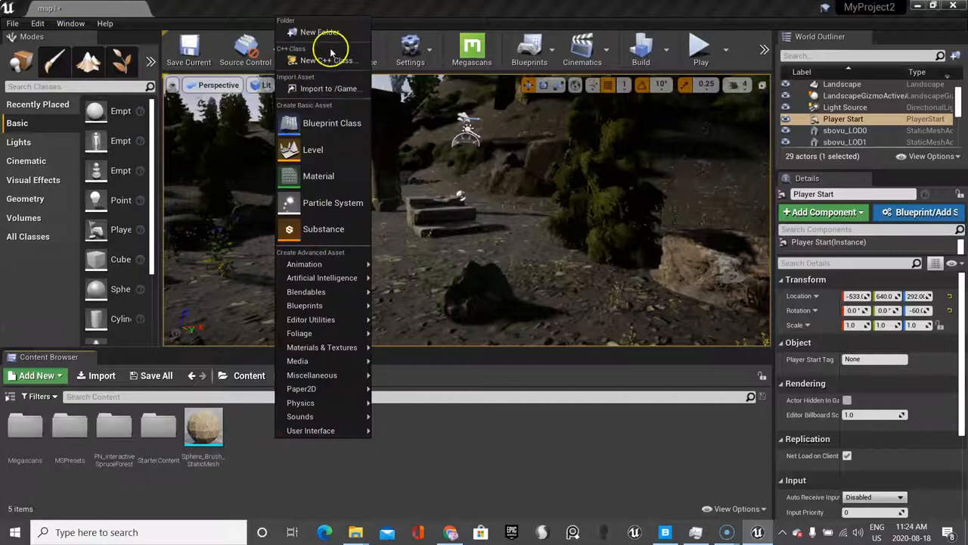
left_click(319, 32)
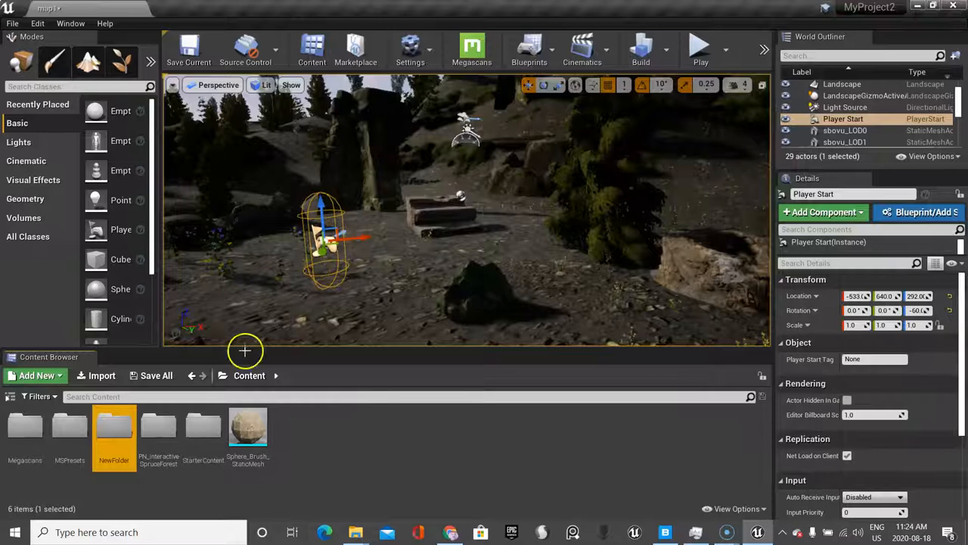
right_click(113, 431)
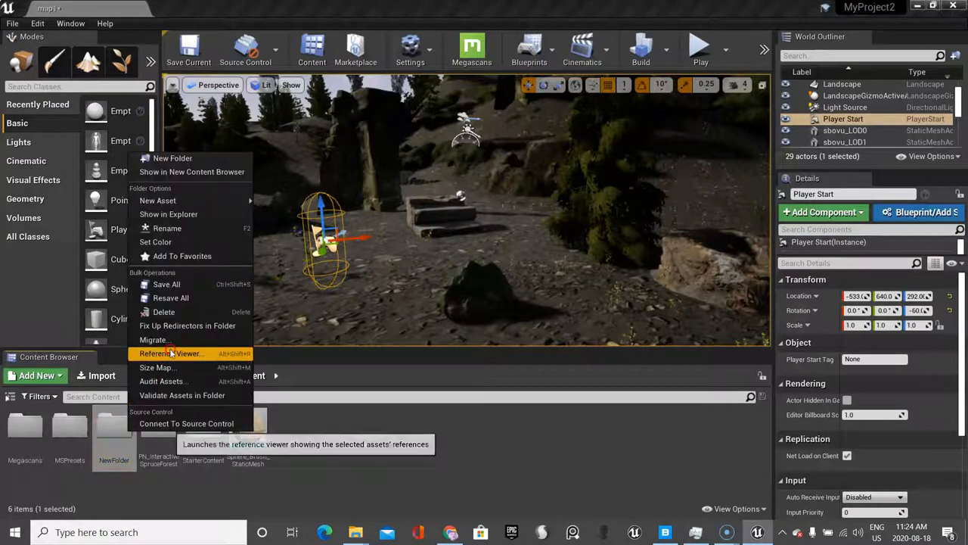
mouse_move(191, 269)
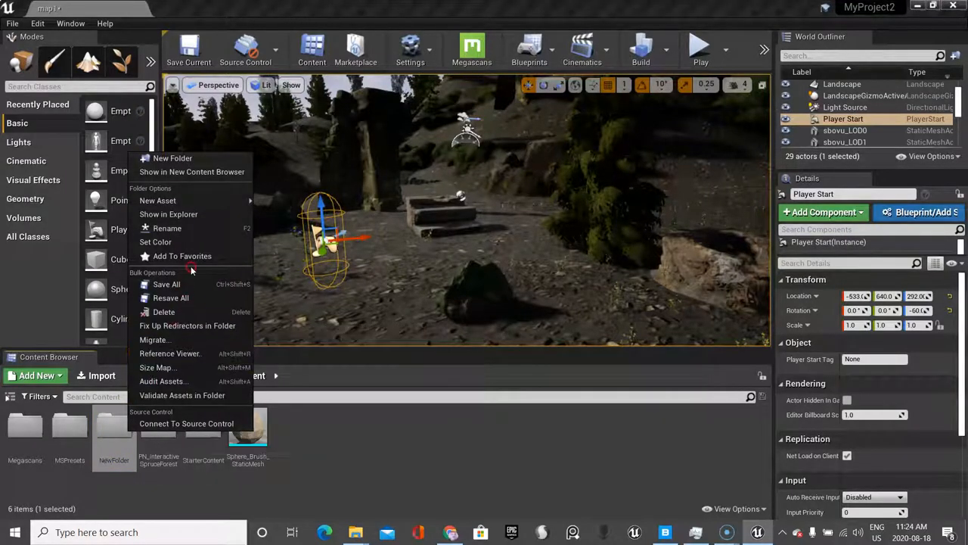
left_click(173, 159)
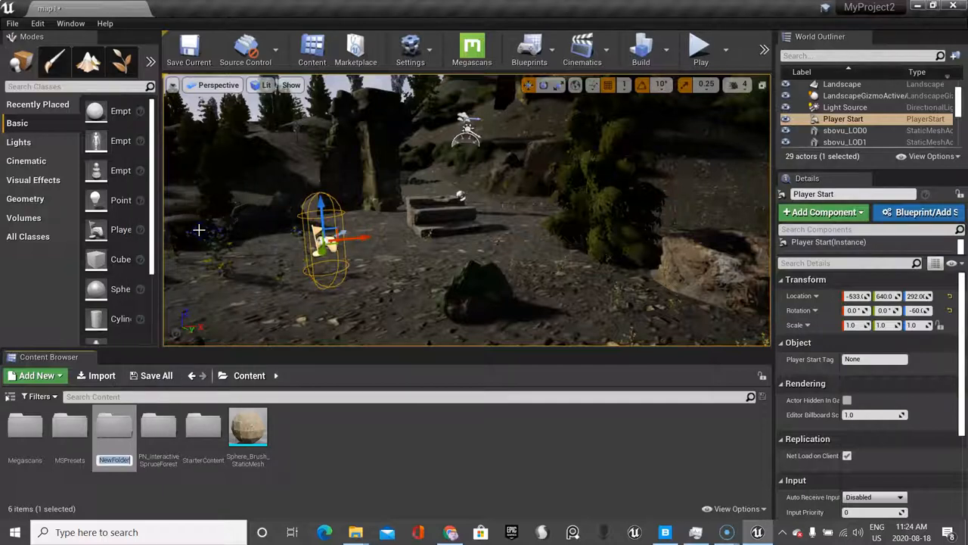
type("characters")
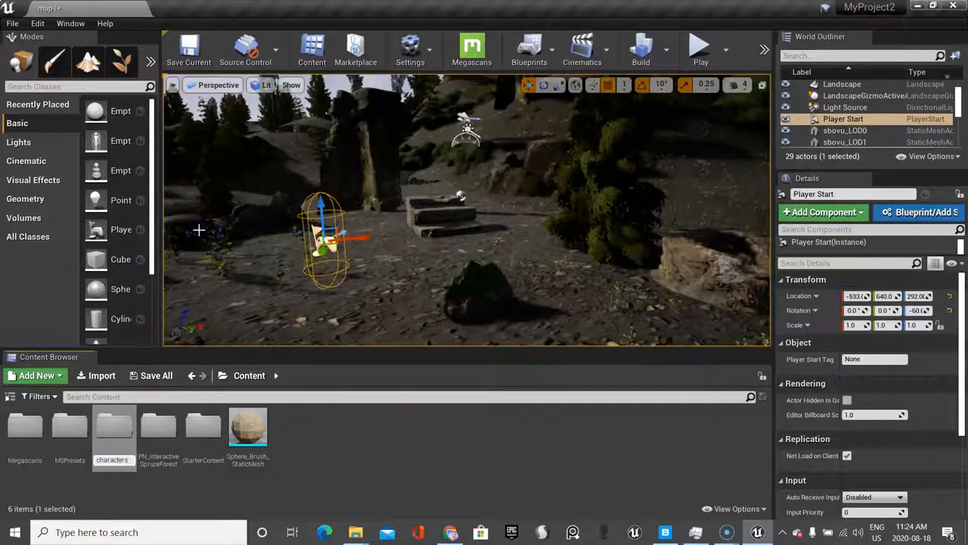
mouse_move(24, 425)
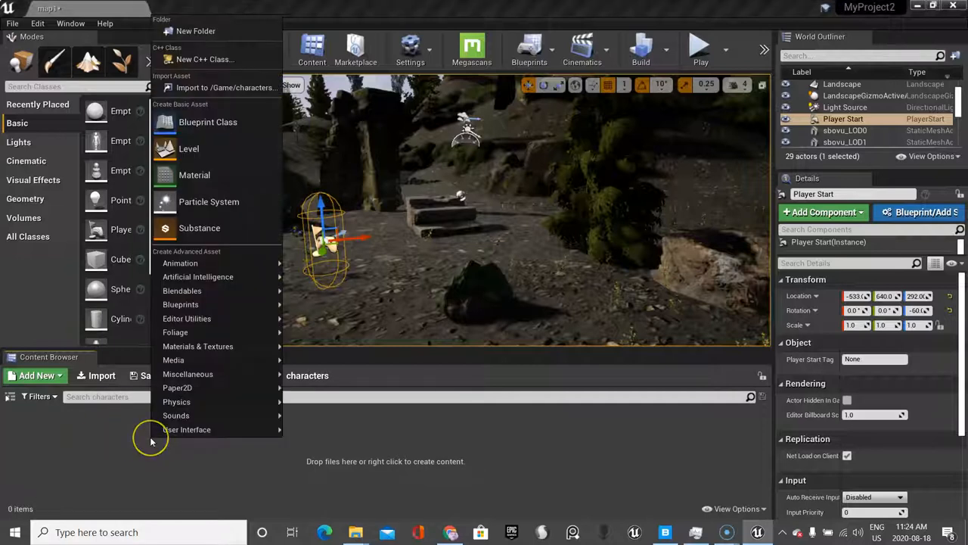
mouse_move(220, 87)
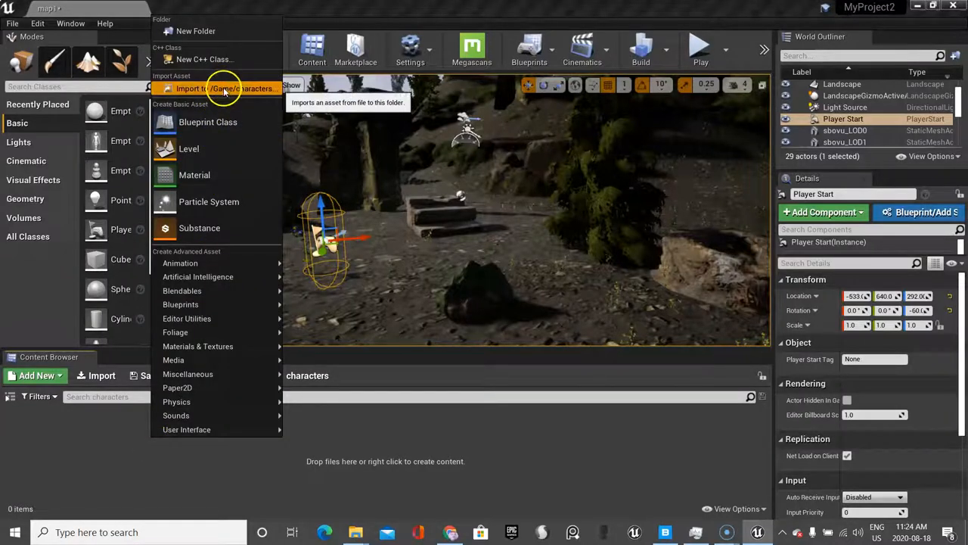
Import into /Game/characters, browsing the Concept Art Unreal Engine folder for Breathing Idle
left_click(227, 88)
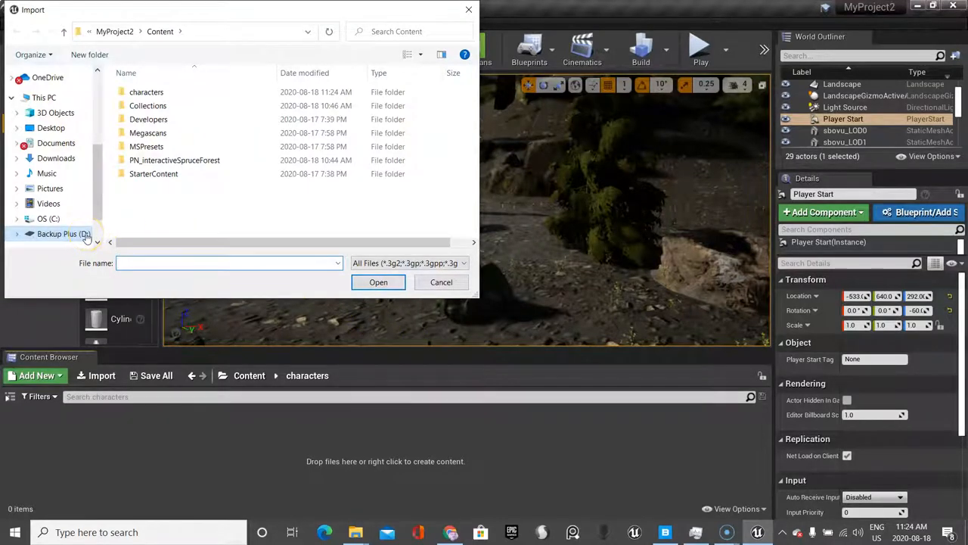
mouse_move(152, 73)
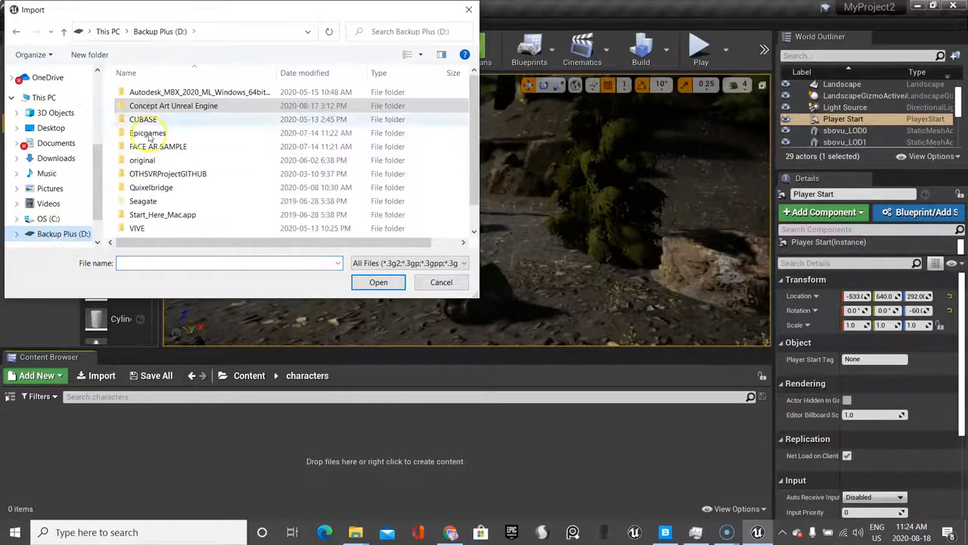
double_click(173, 106)
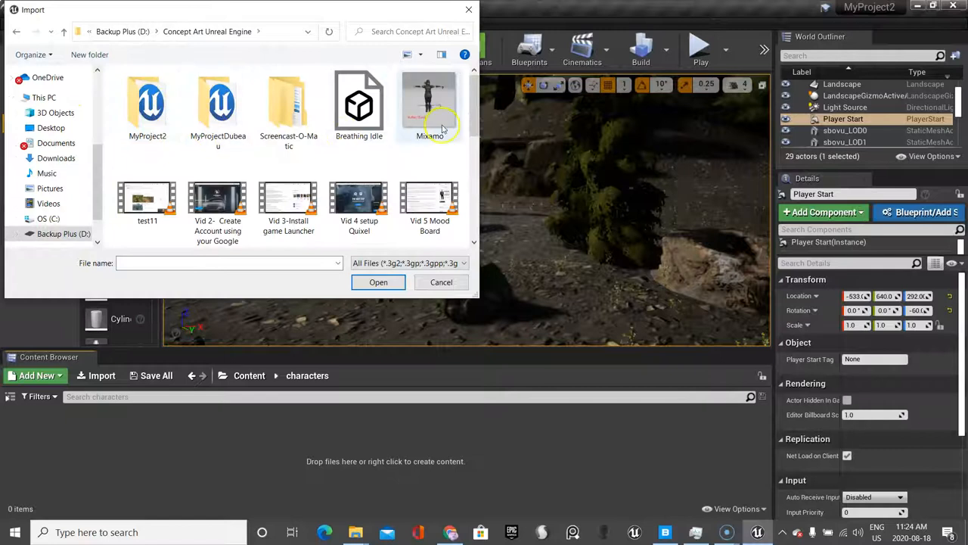
scroll("down", 3)
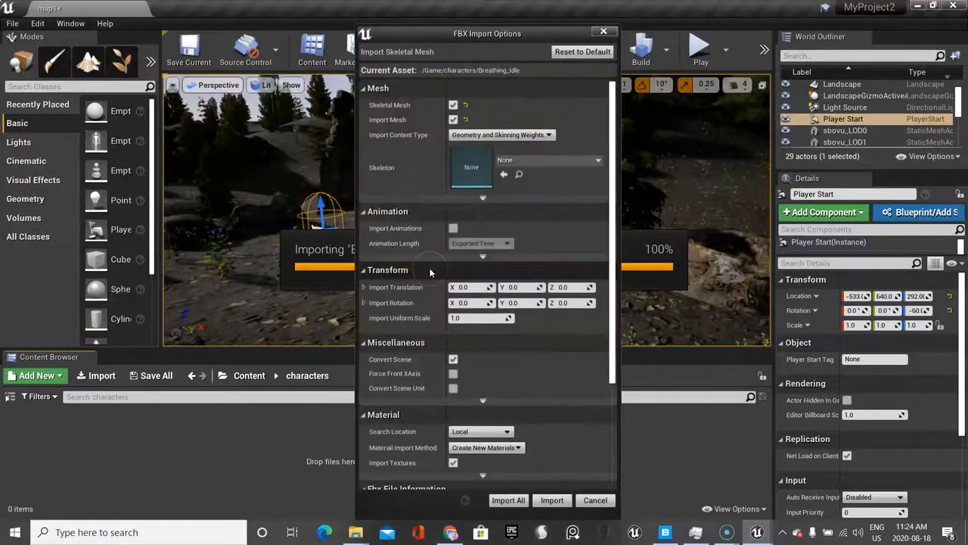
mouse_move(519, 174)
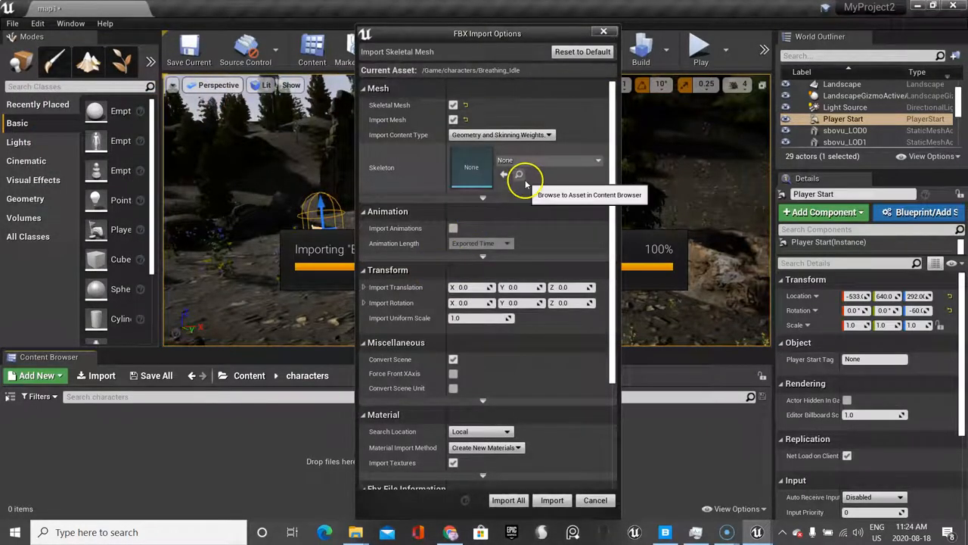
mouse_move(457, 234)
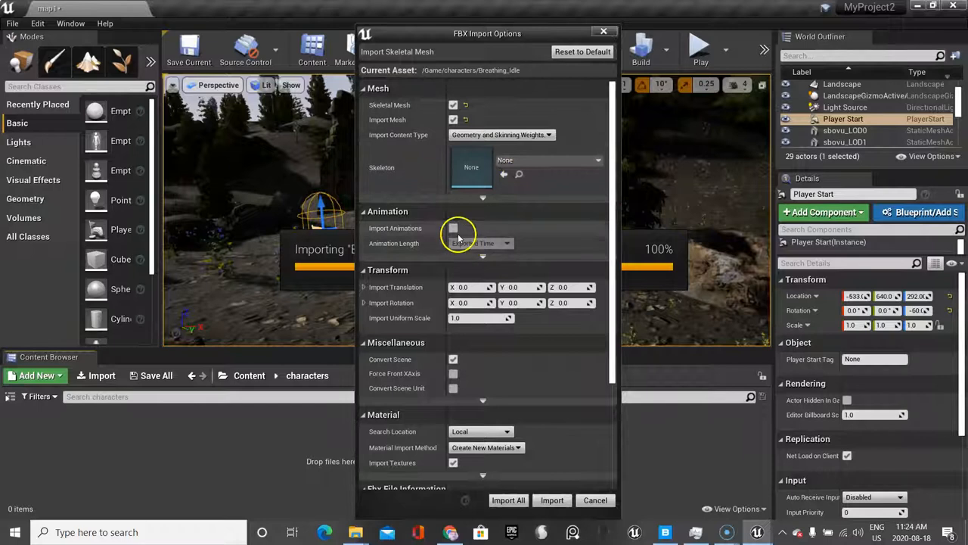
Enable Import Animations with Animated Time length and run Import All
left_click(507, 242)
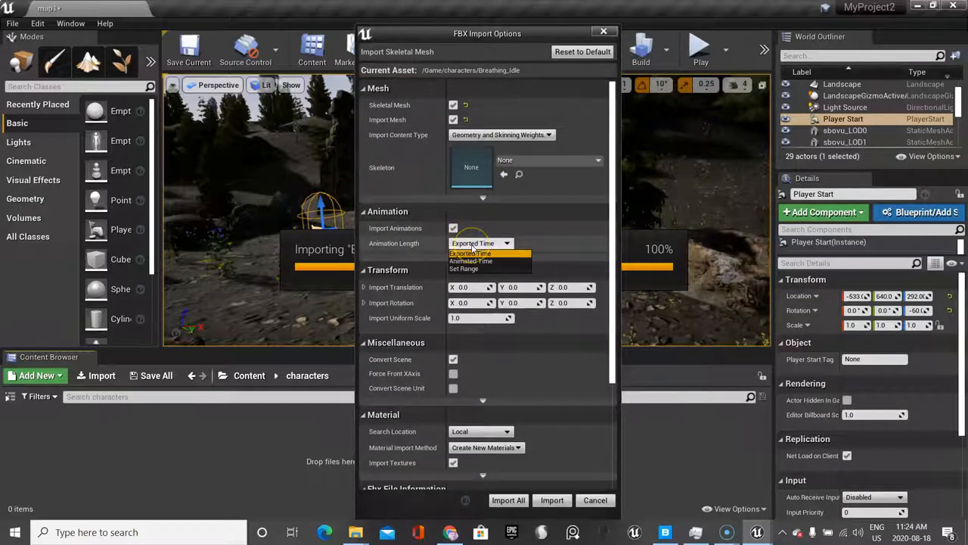
mouse_move(472, 255)
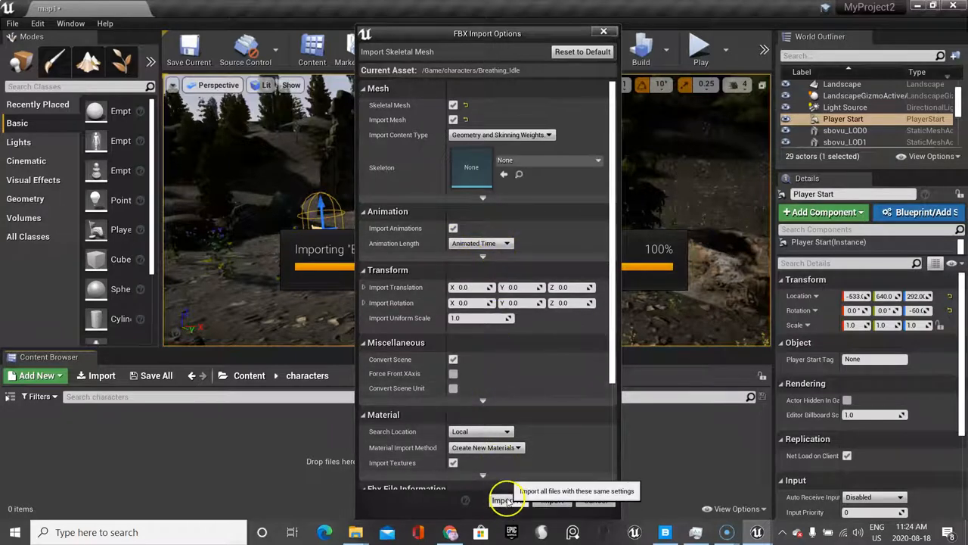
left_click(502, 499)
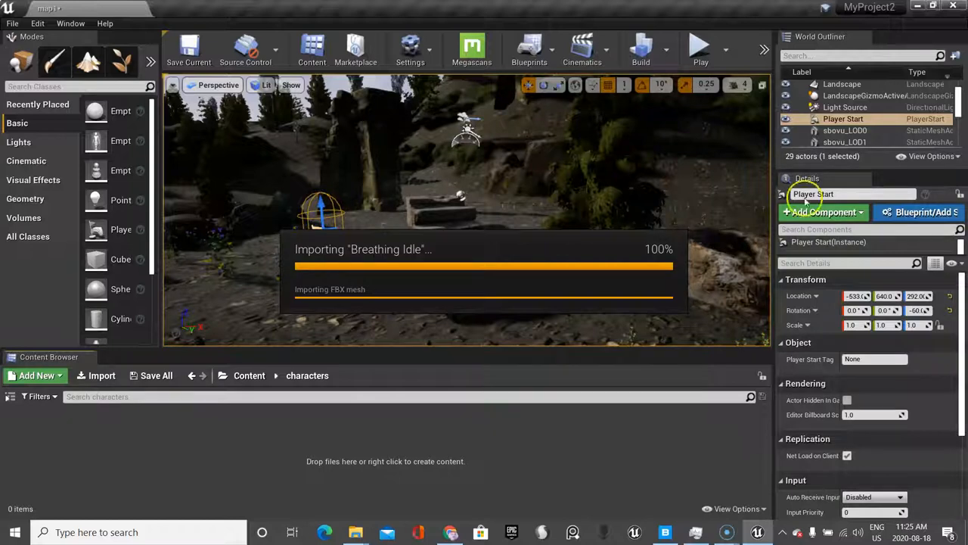
mouse_move(750, 203)
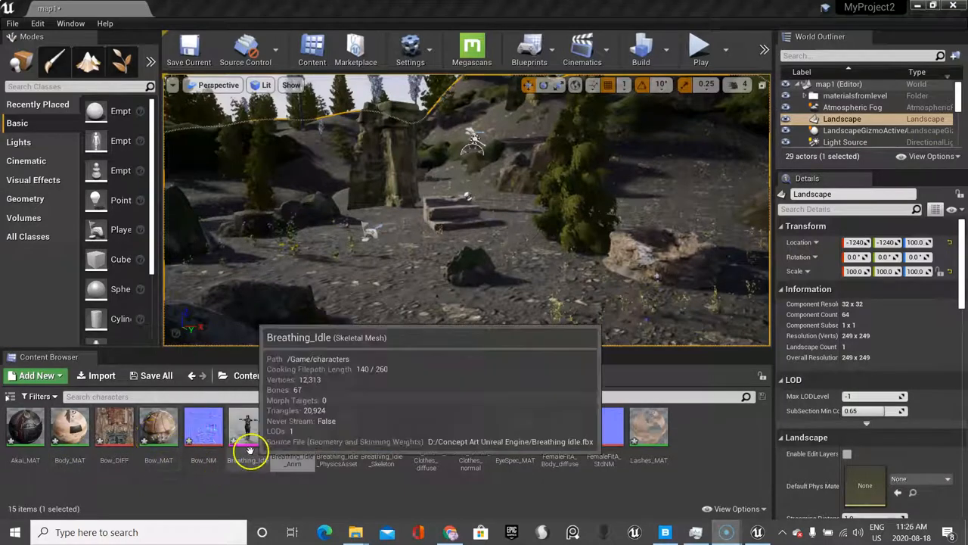
mouse_move(381, 439)
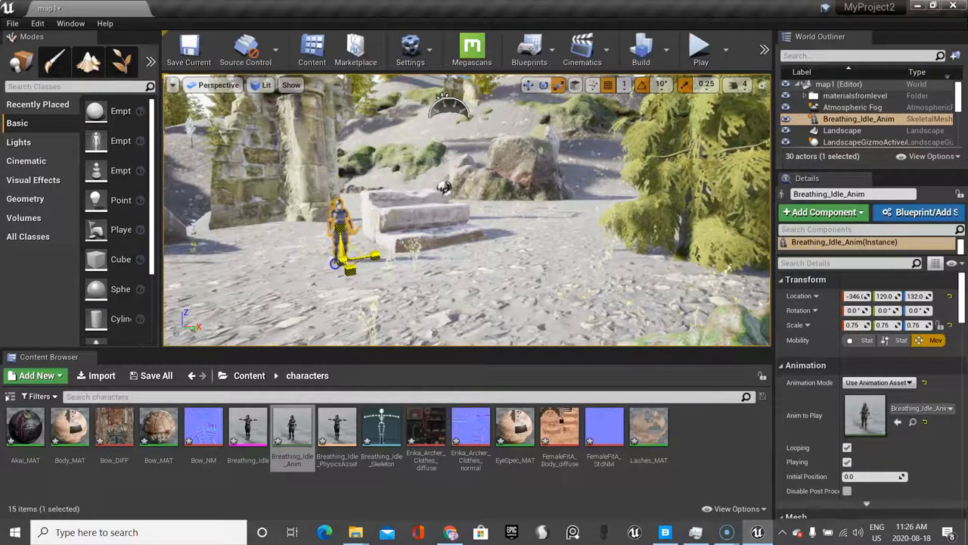
Scale the placed Breathing Idle archer to 1.25 in X, Y and Z
type("1.25")
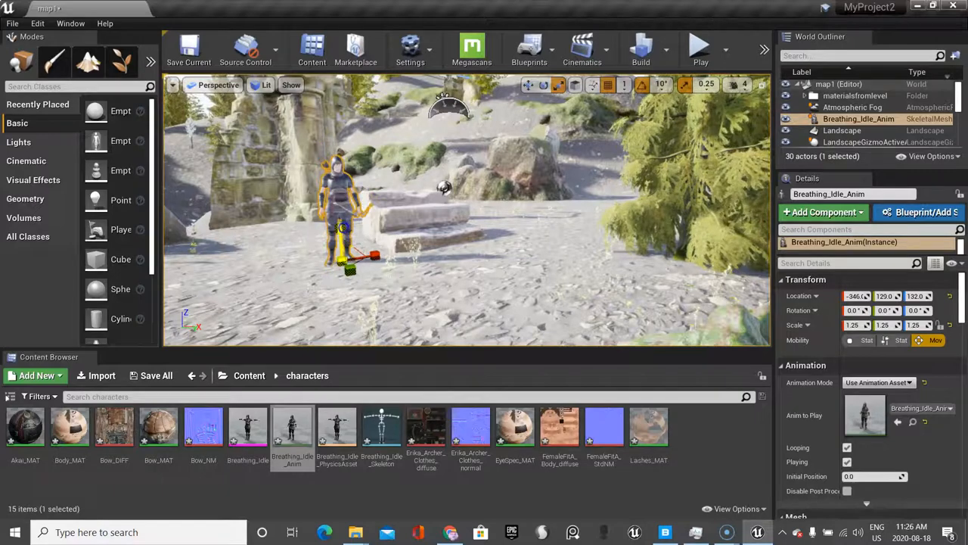
left_click(841, 130)
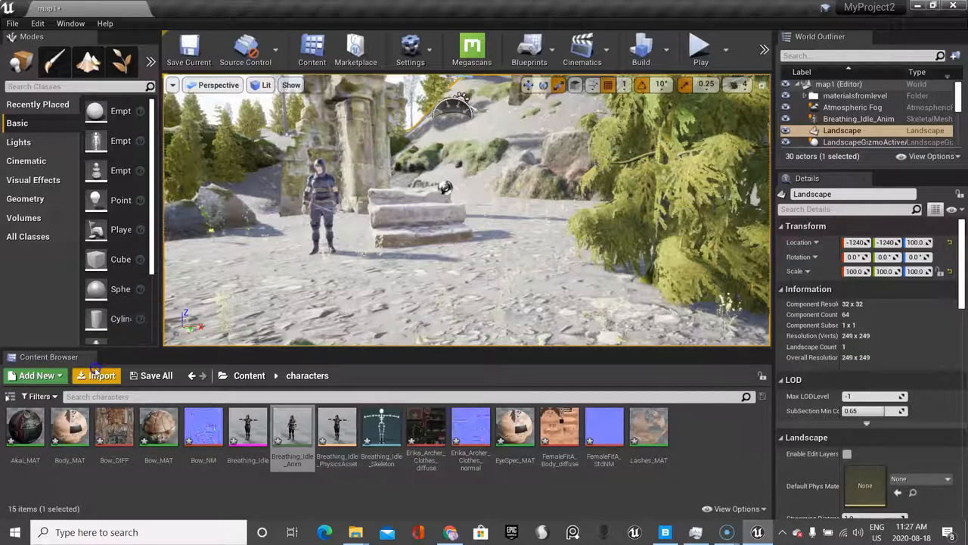
mouse_move(29, 481)
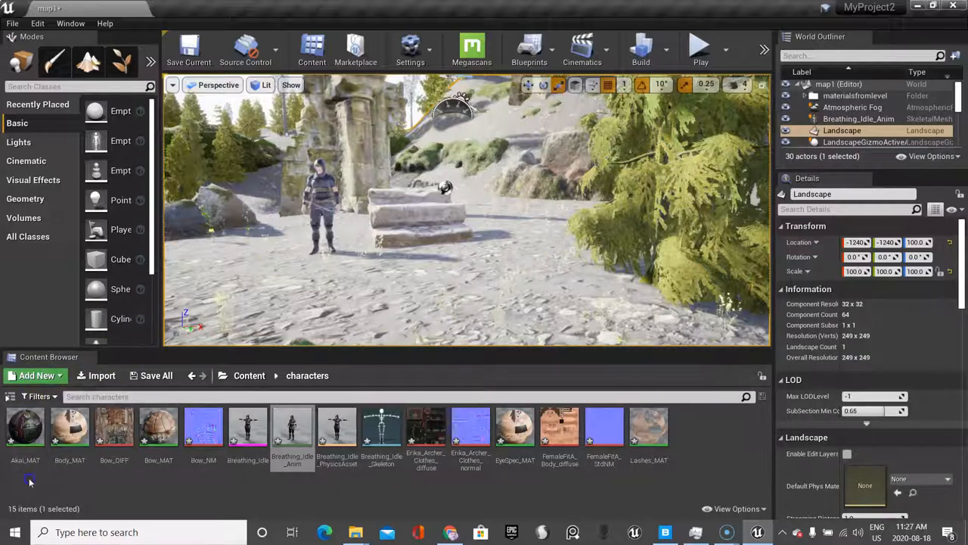